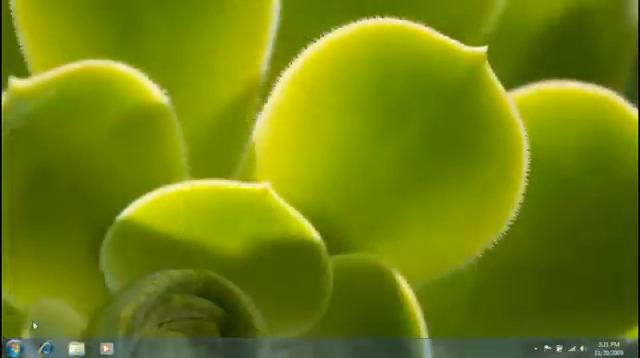
- Search Start for 'remote settings' and open 'Allow remote access to your computer'
left_click(13, 345)
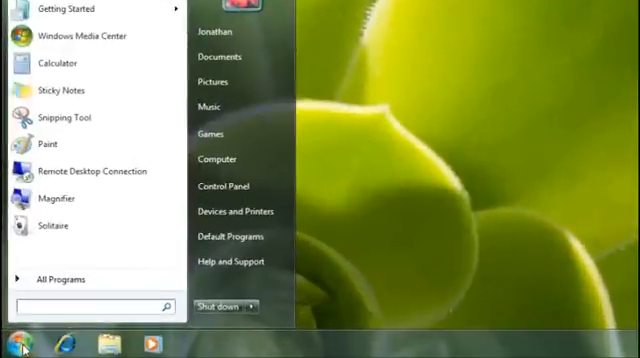
type("remote settings")
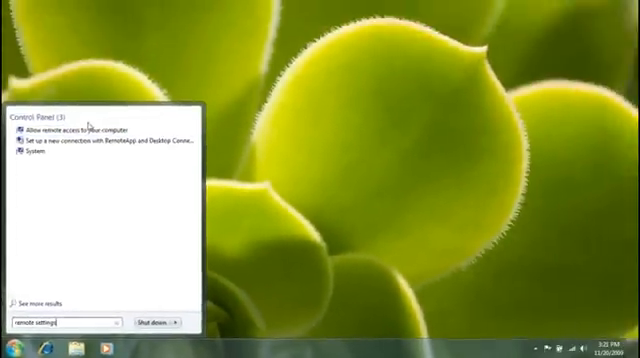
left_click(70, 128)
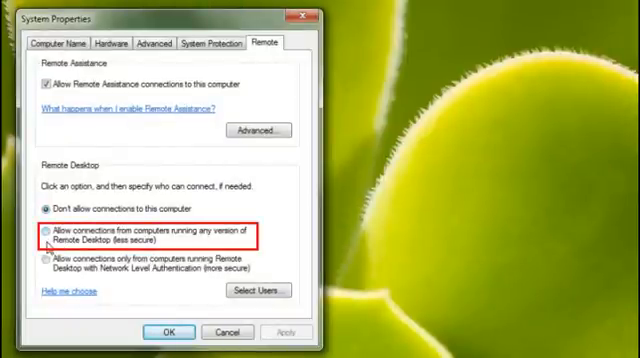
- Allow connections from computers running any version of Remote Desktop
left_click(48, 264)
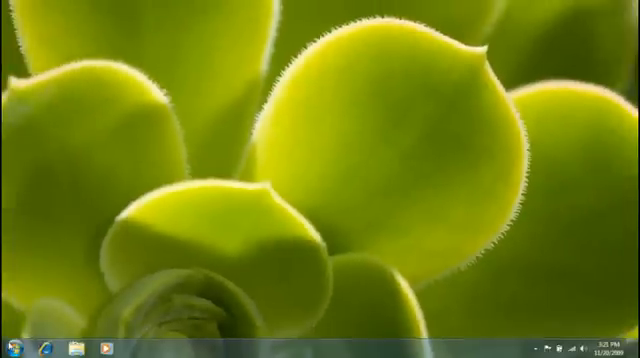
- Open the Start menu on the home PC before moving to the laptop
left_click(15, 348)
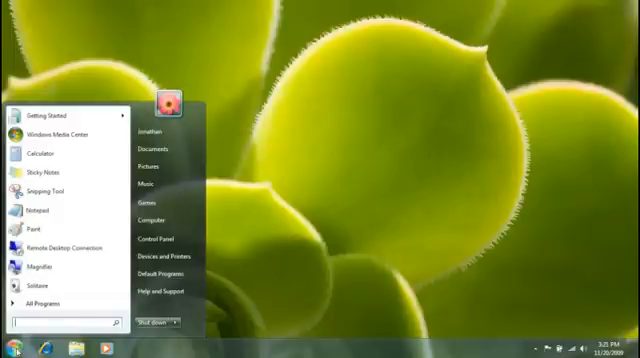
mouse_move(150, 217)
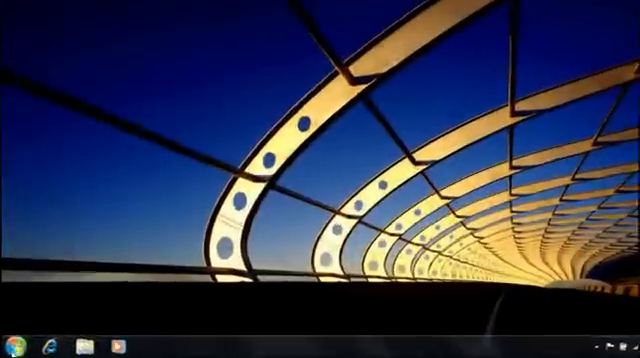
- Launch Remote Desktop Connection and connect to MyHomePC
left_click(12, 337)
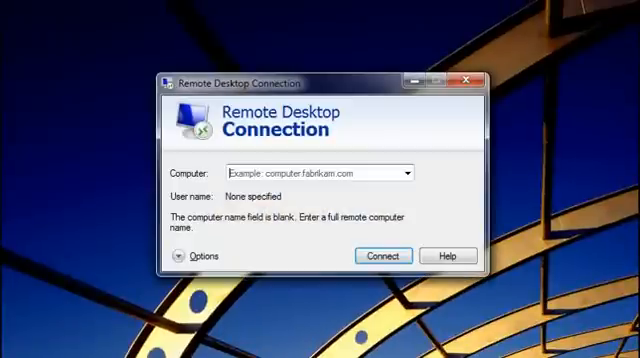
type("MyHomePC")
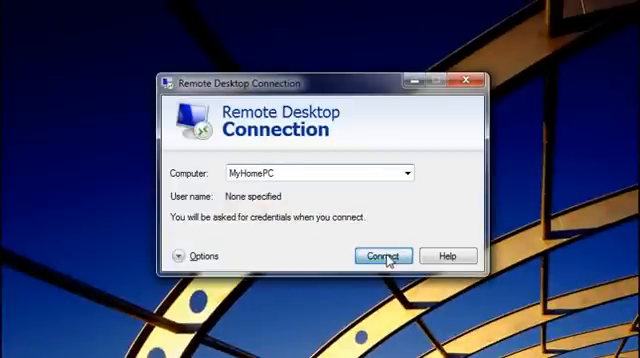
left_click(380, 256)
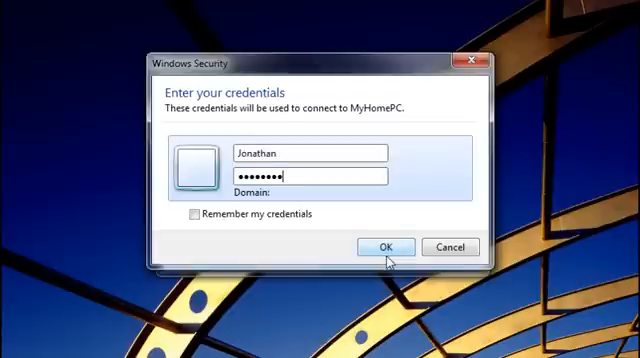
- Submit the sign-in credentials and accept the certificate warning to connect
left_click(385, 247)
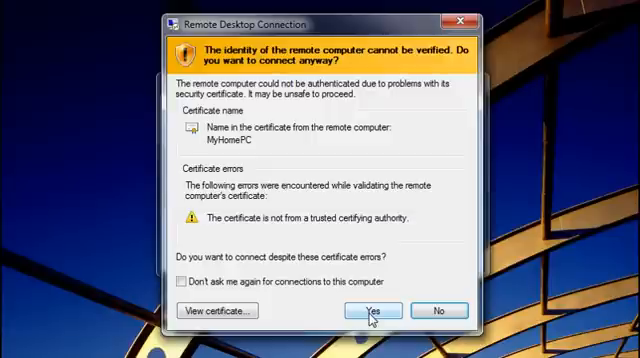
left_click(370, 310)
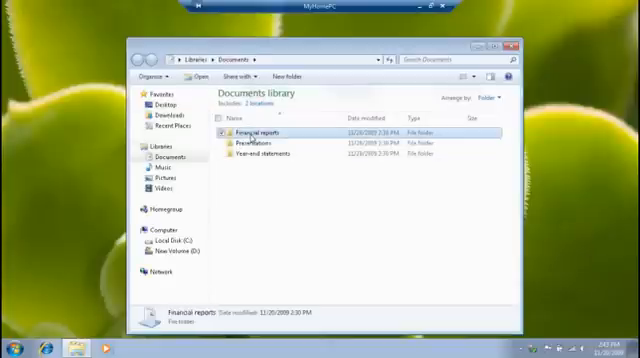
- Copy the Financial reports folder from the remote Documents library to the laptop desktop
right_click(255, 131)
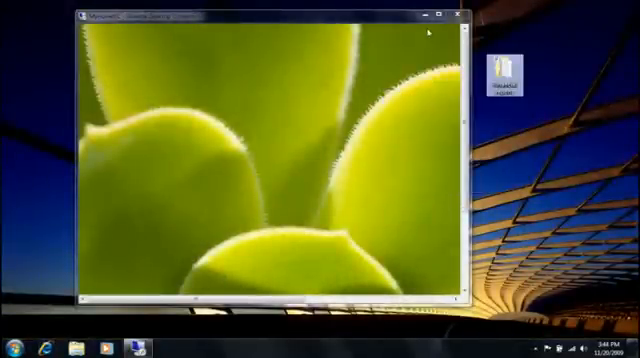
- Return the MyHomePC session to full screen and close it from the connection bar
left_click(446, 16)
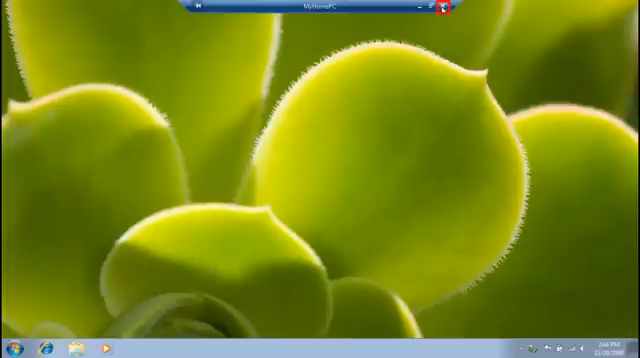
left_click(443, 10)
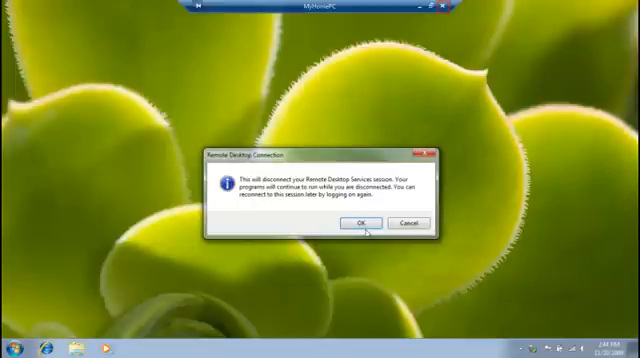